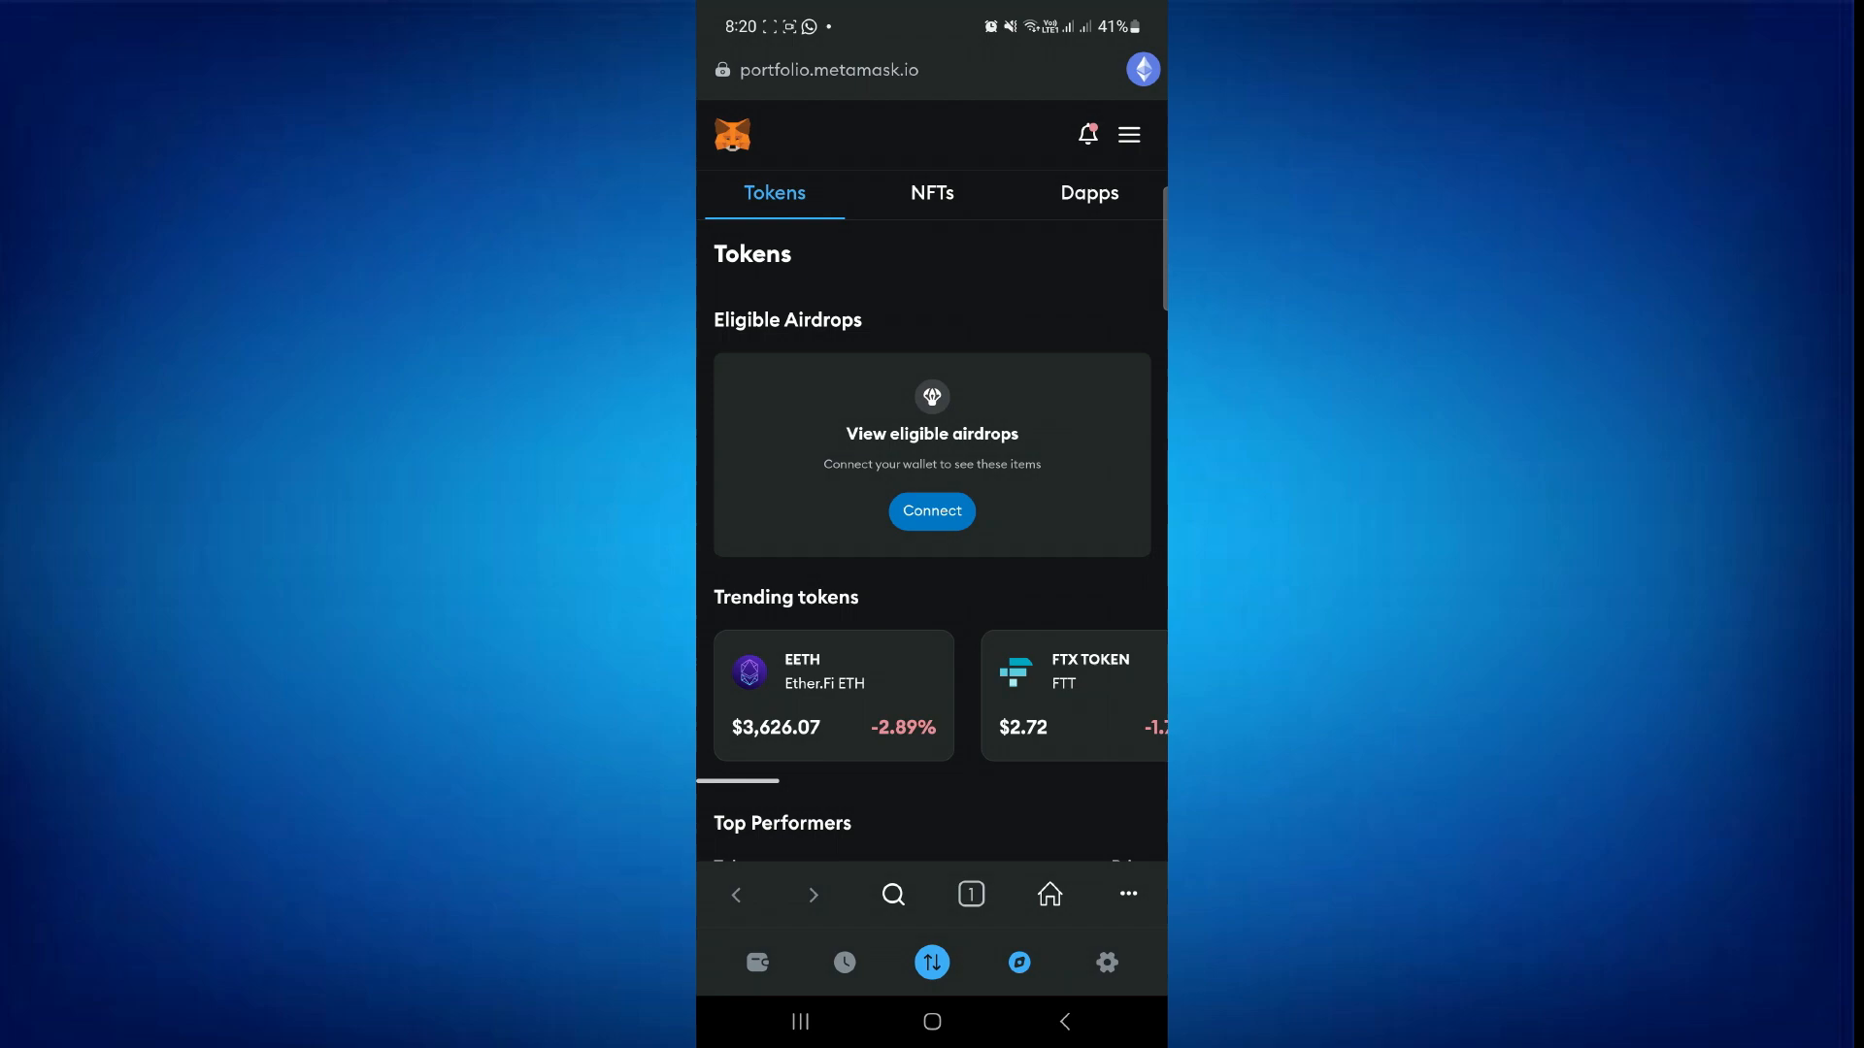
# Make the in-app browser's address bar editable from the Portfolio tokens page.
pyautogui.click(816, 69)
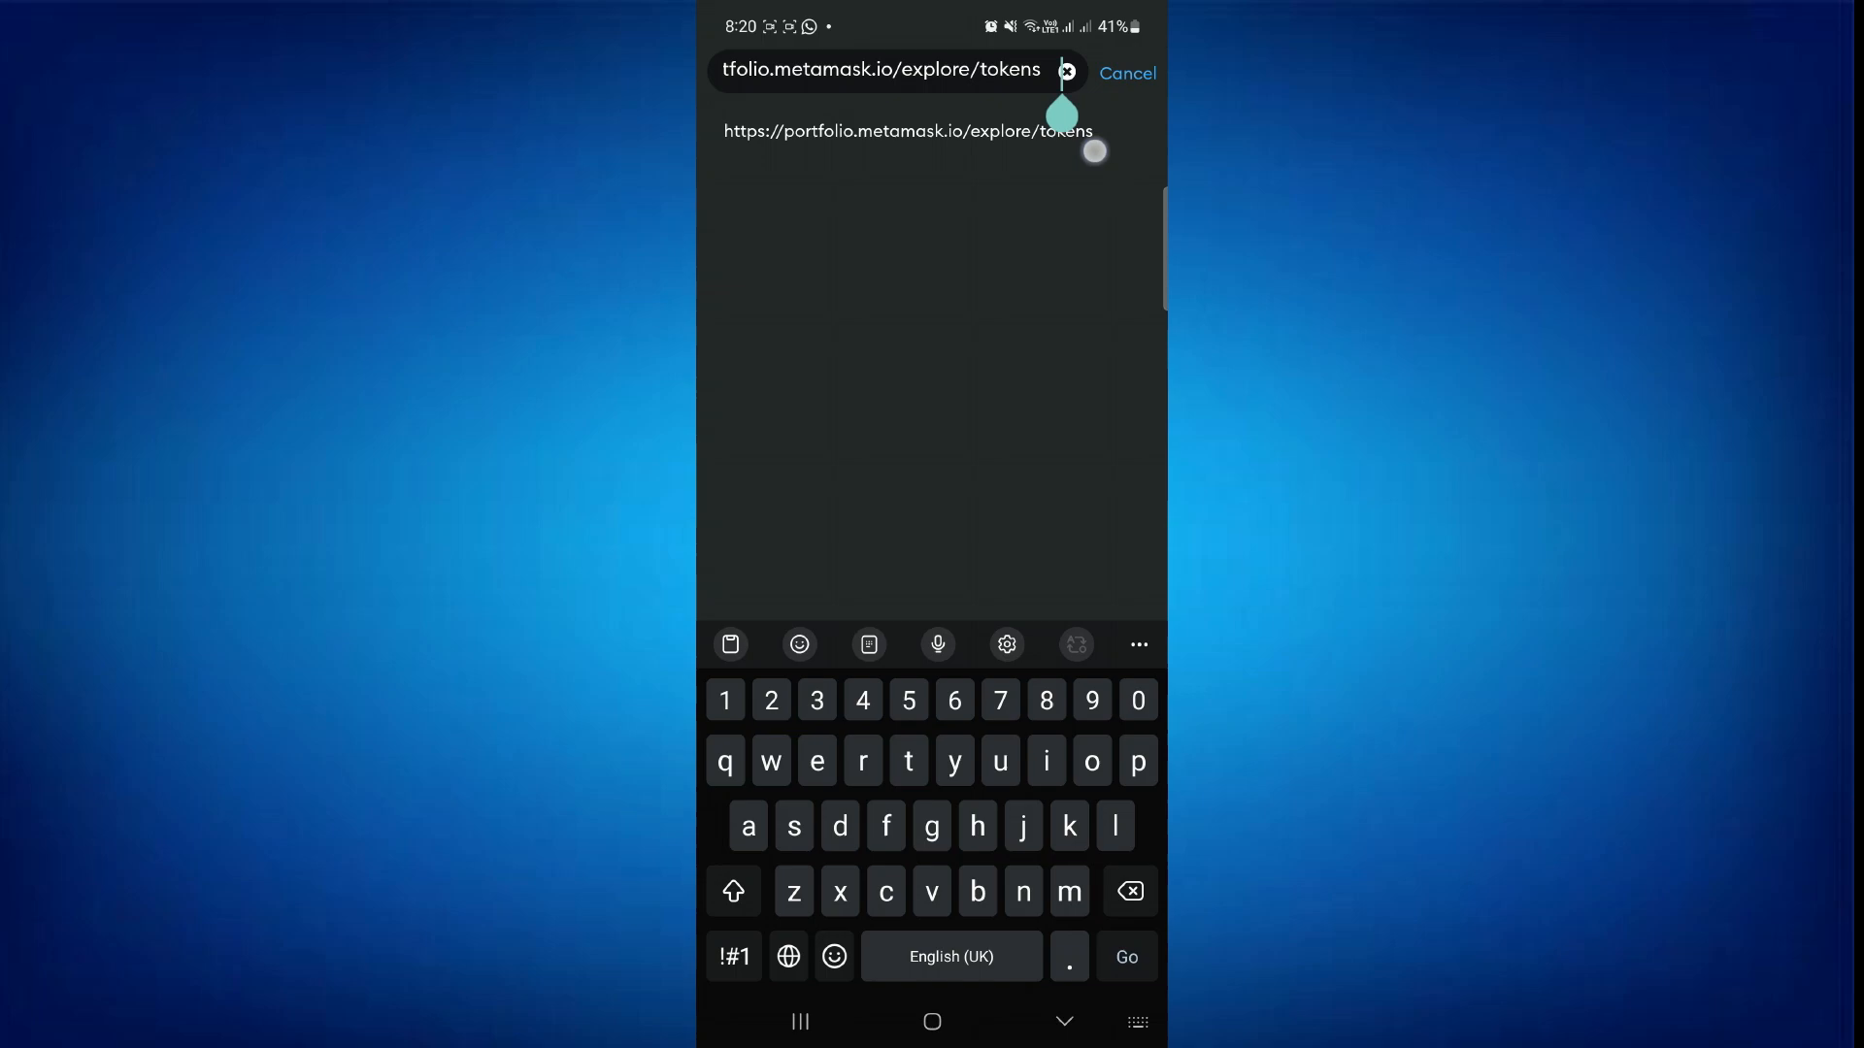
# Enter coredao.org as the address and load the Core DAO site.
pyautogui.write('c')
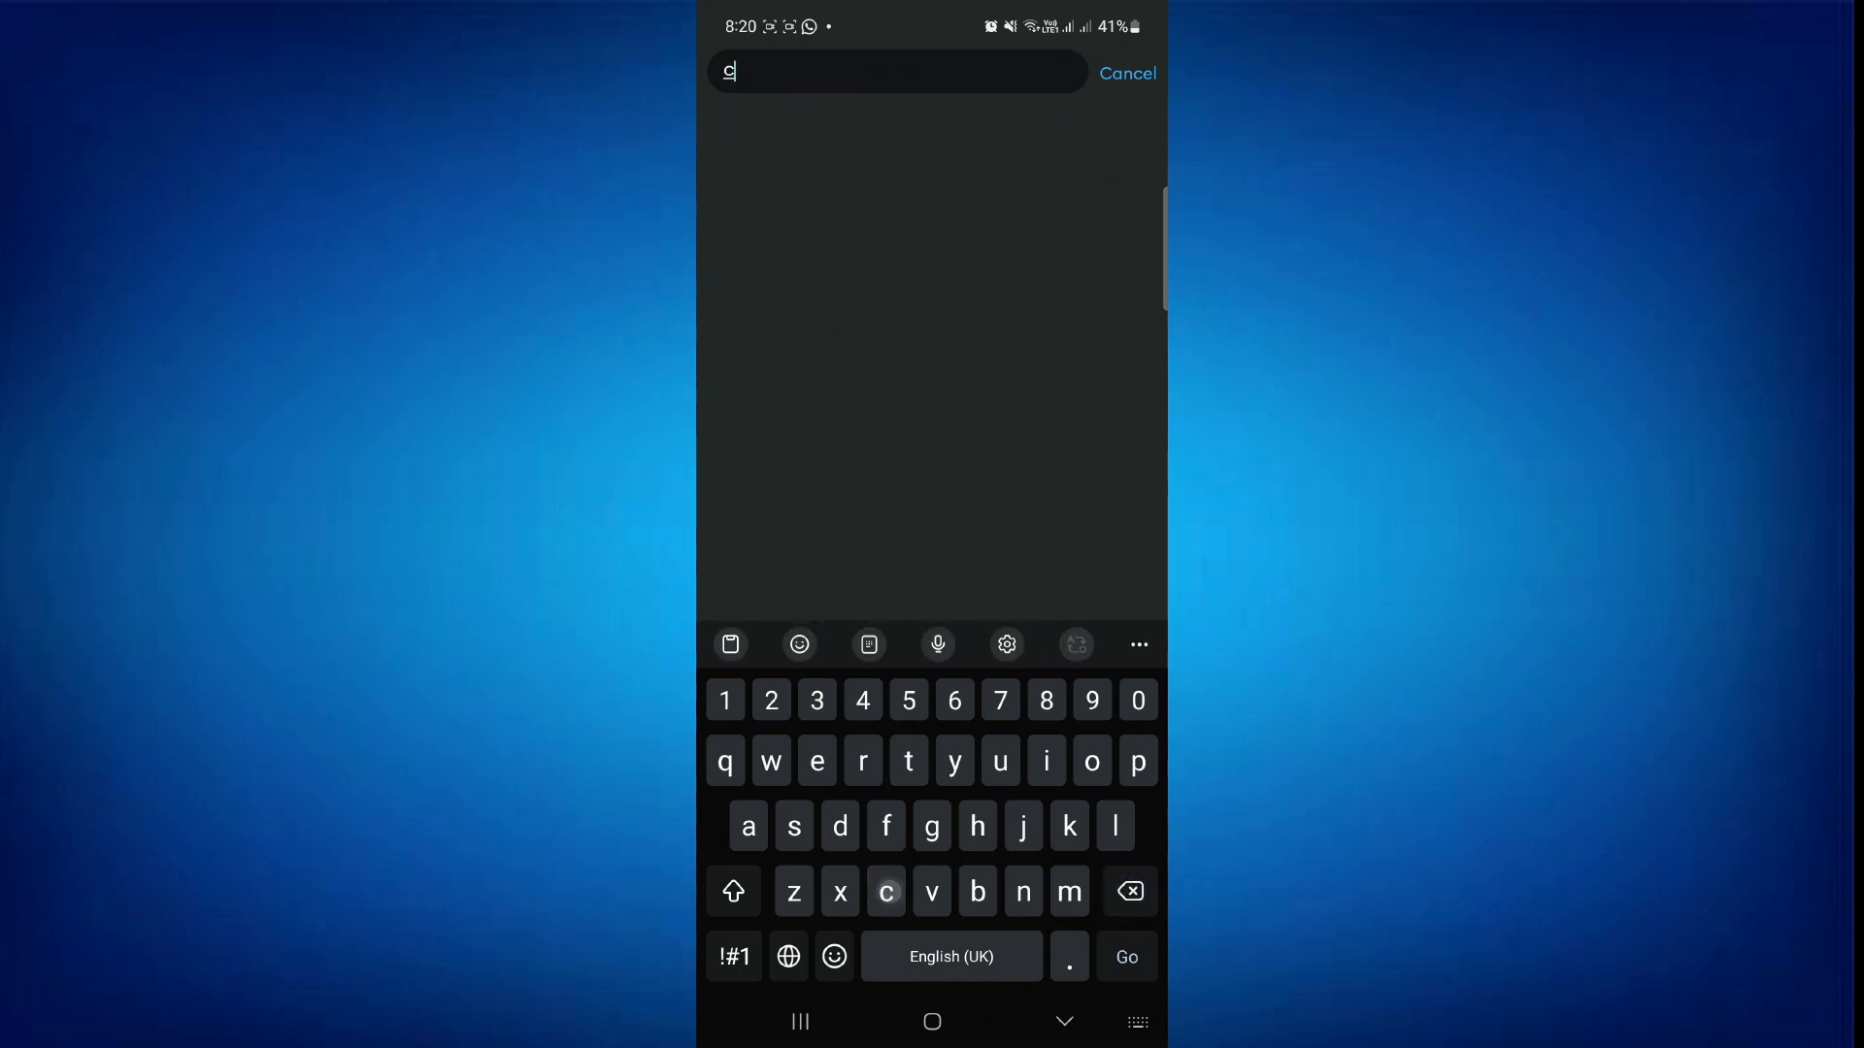
pyautogui.write('oredao.org')
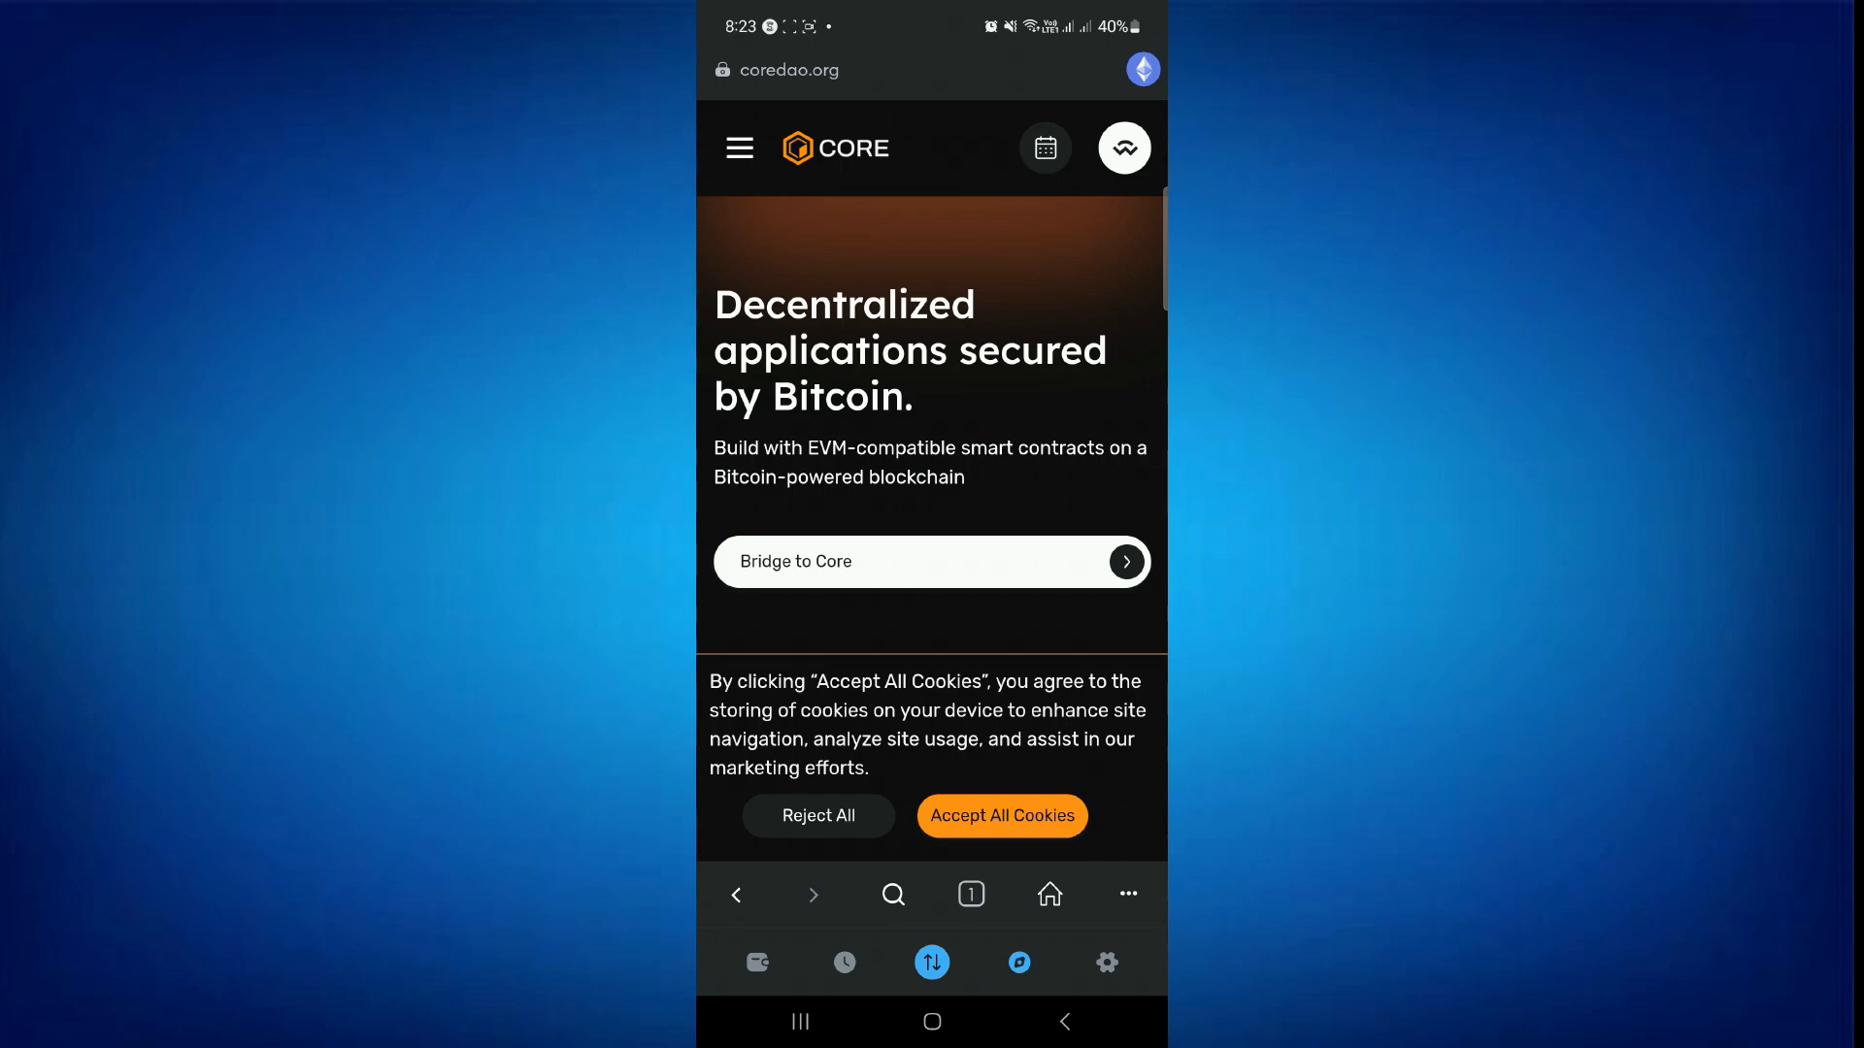
# Dismiss the cookie notice and scroll to the footer showing Add Core Network.
pyautogui.click(1000, 815)
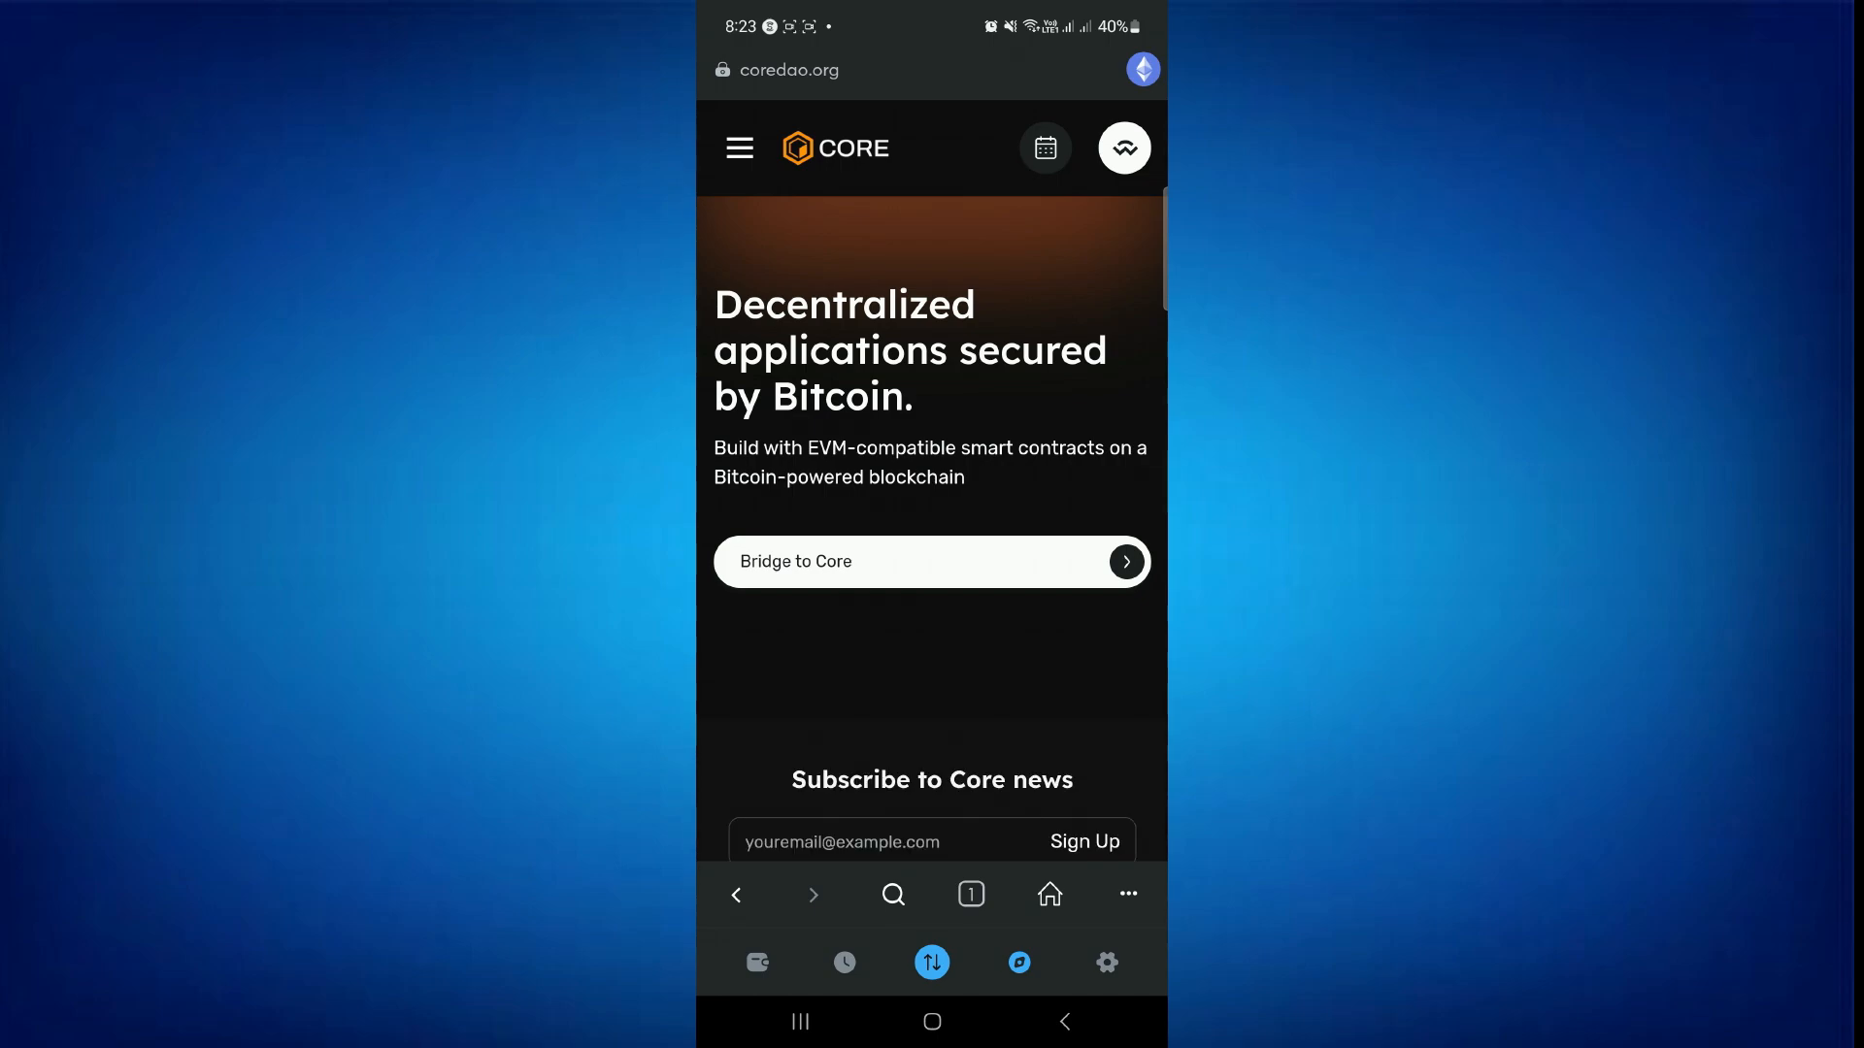
pyautogui.scroll(-3)
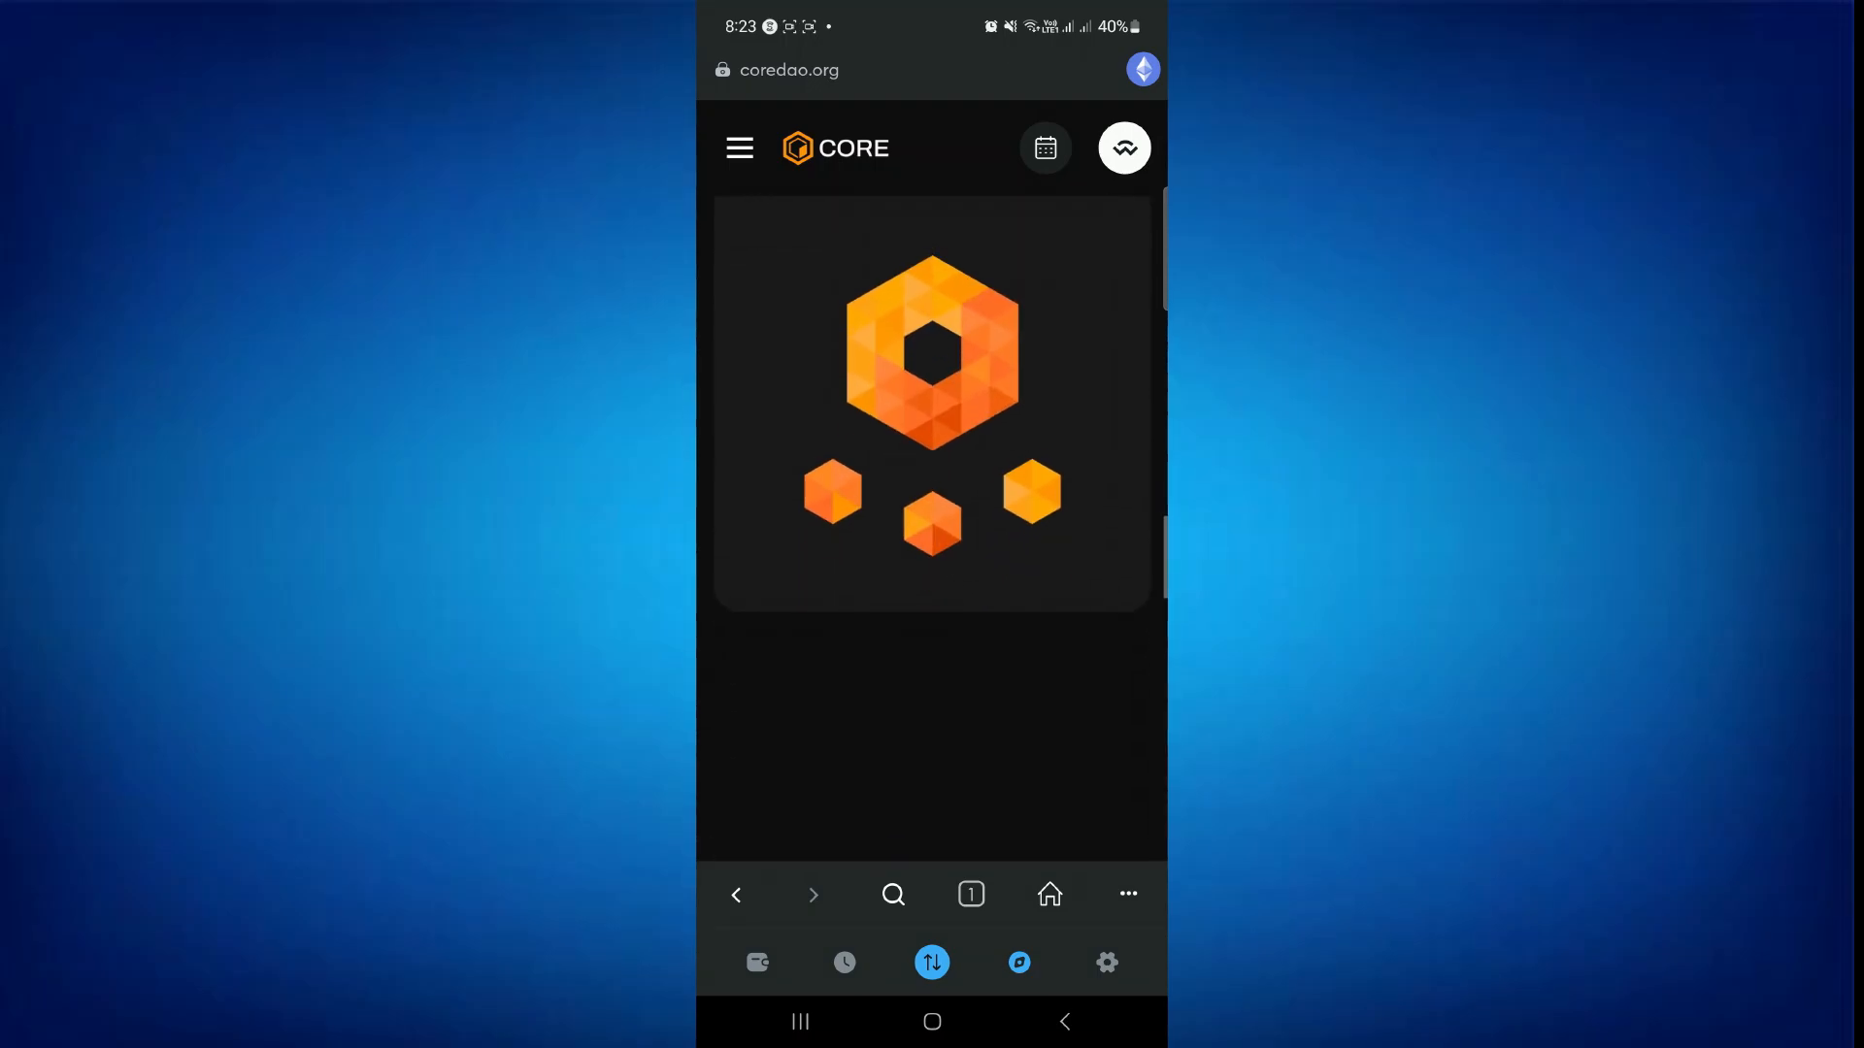
pyautogui.scroll(-3)
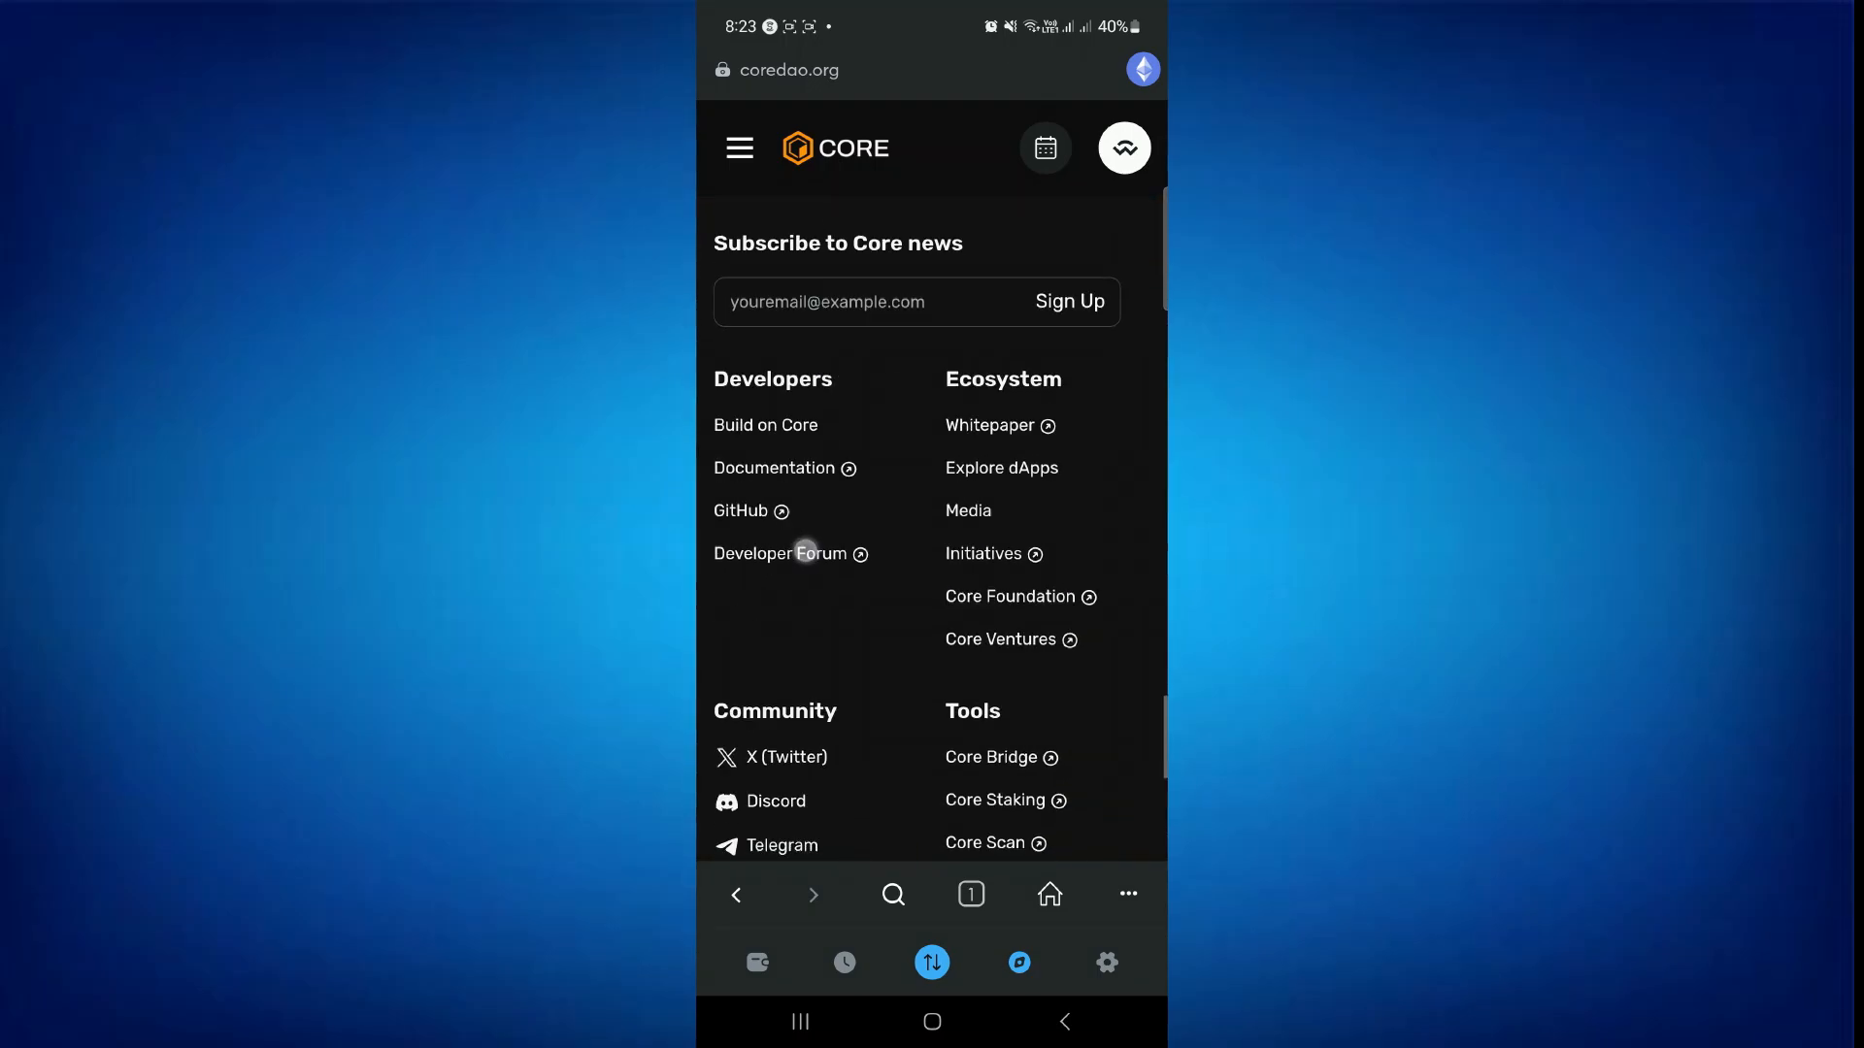
pyautogui.scroll(-3)
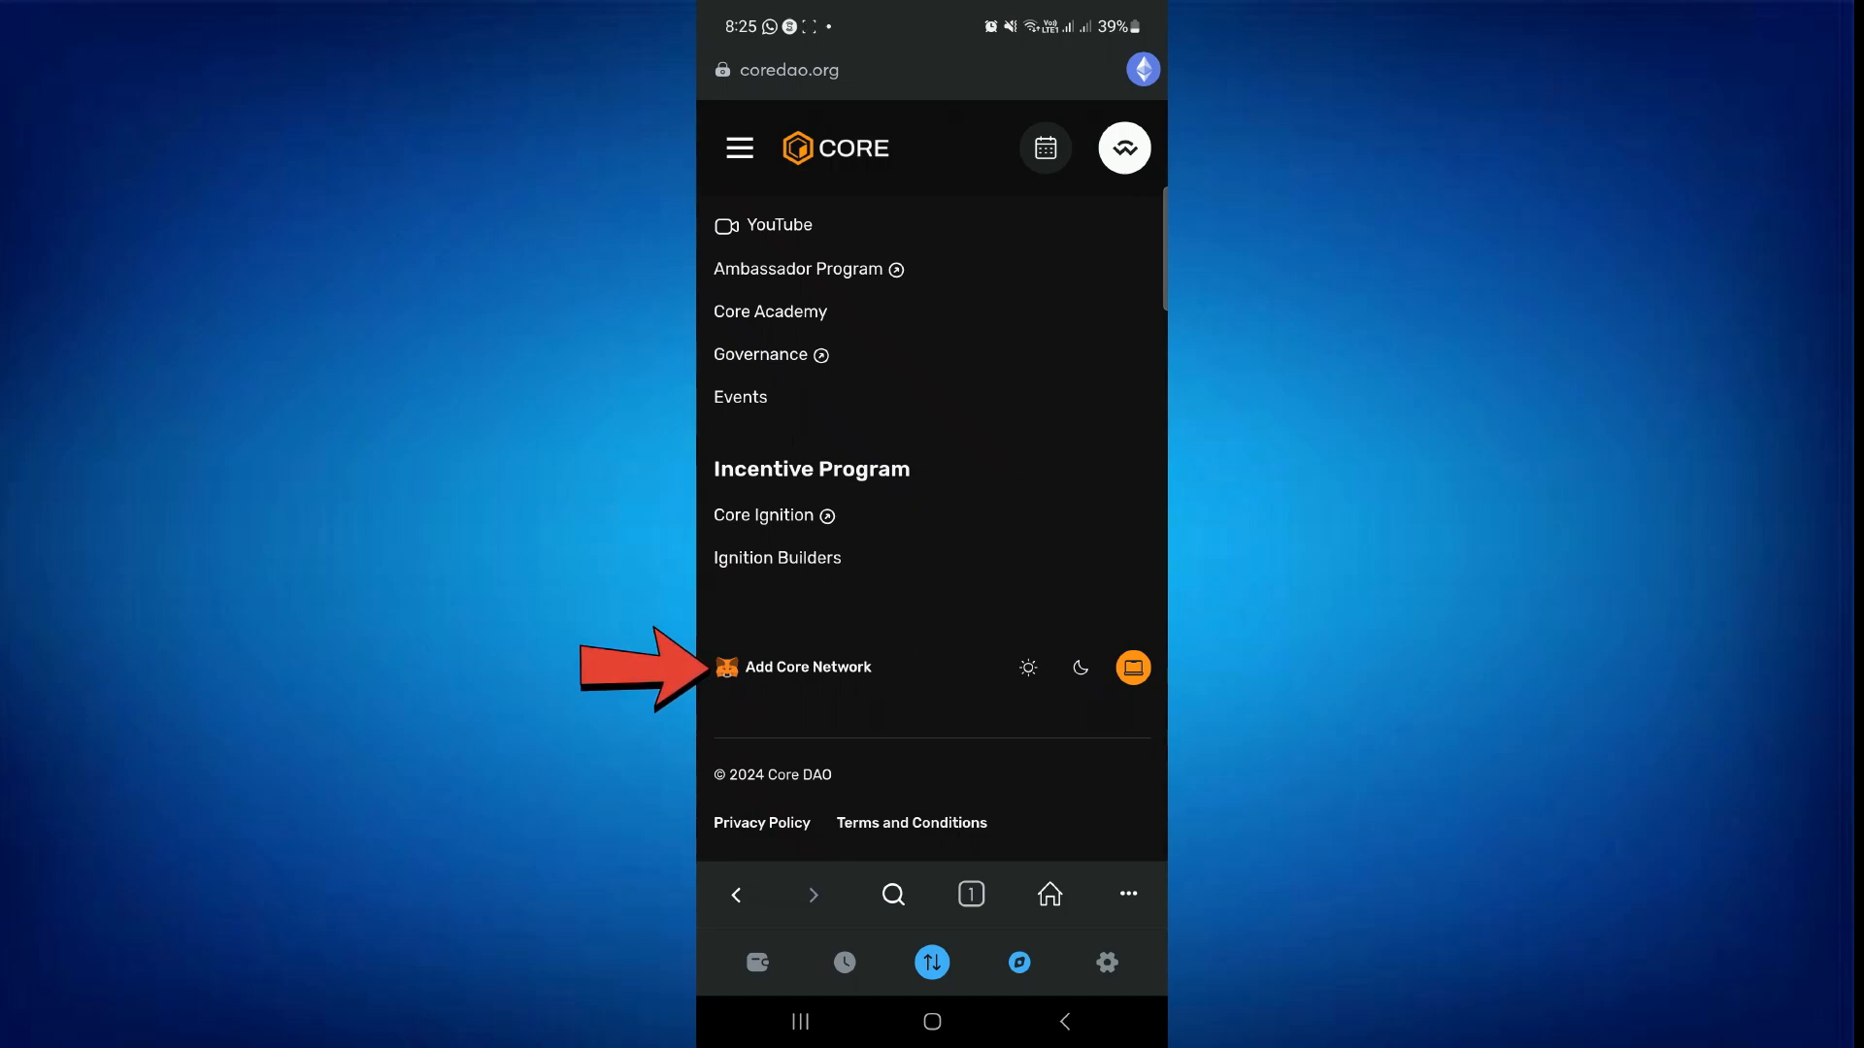
# Add the Core Dao network via Add Core Network and confirm it in MetaMask.
pyautogui.click(807, 667)
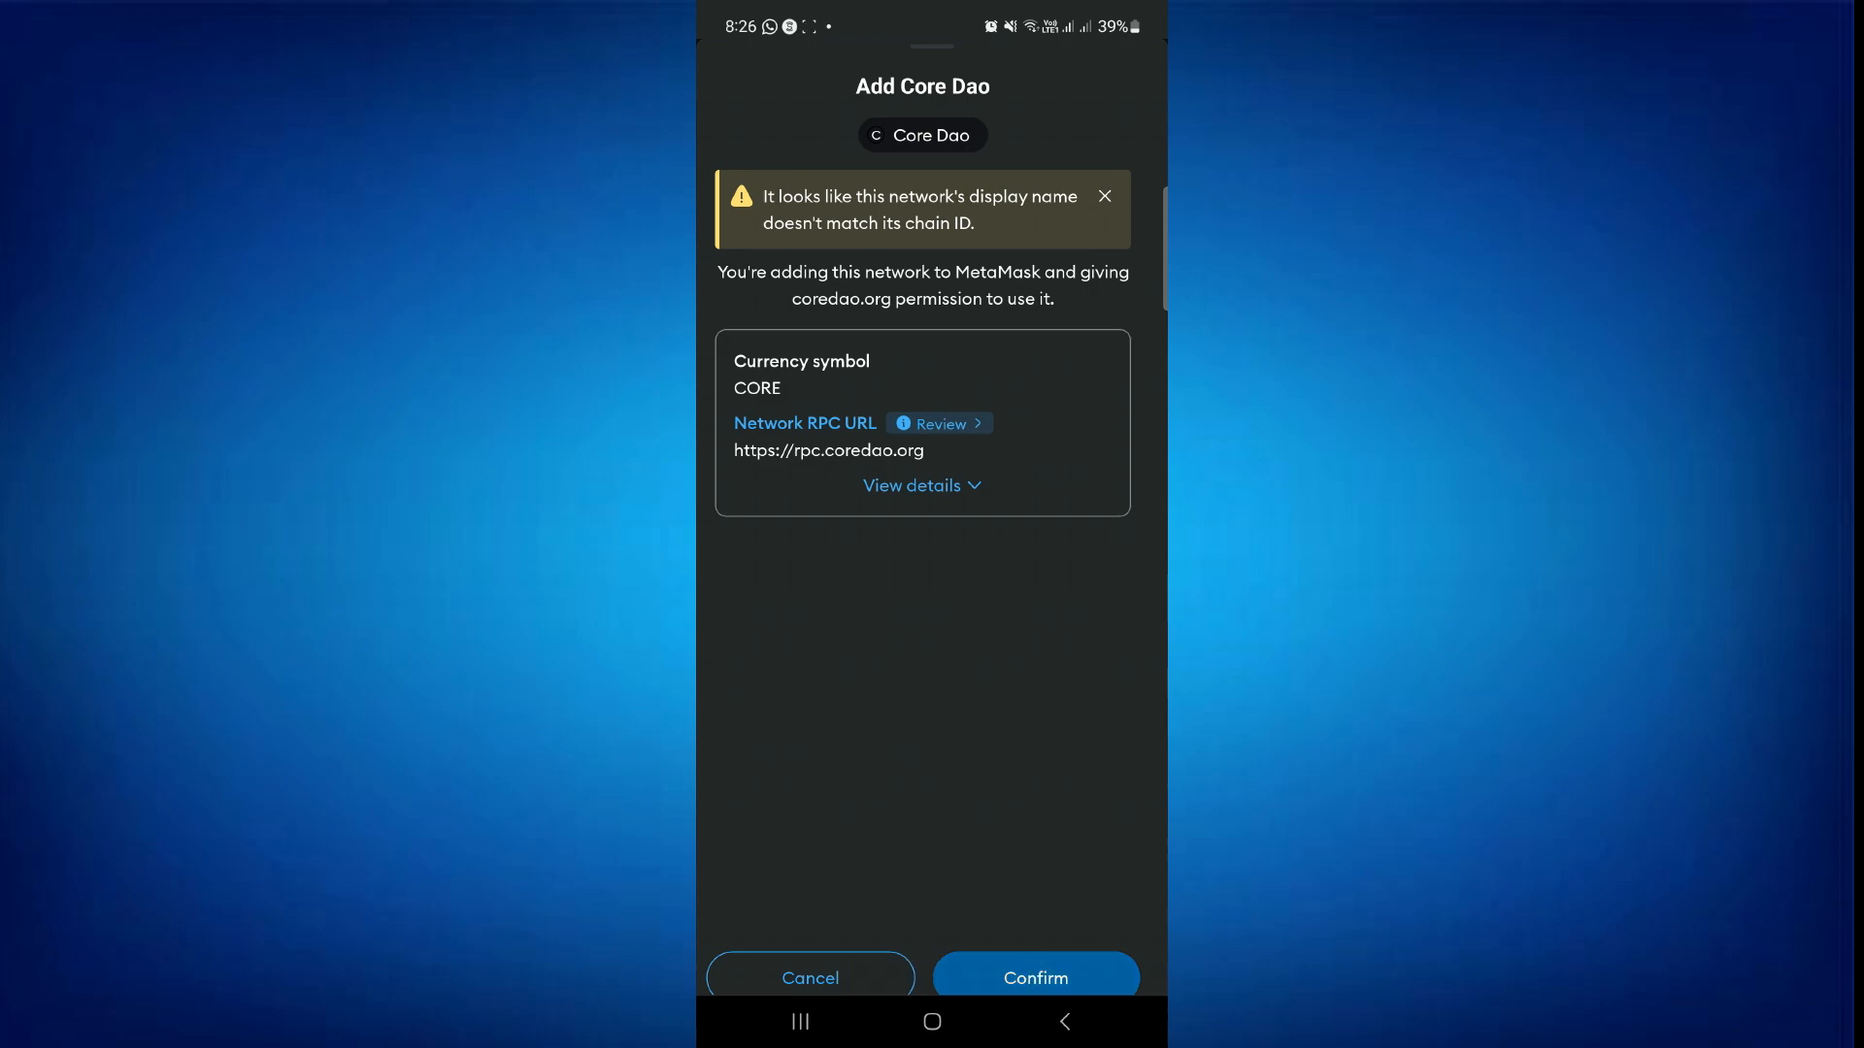
pyautogui.click(1035, 977)
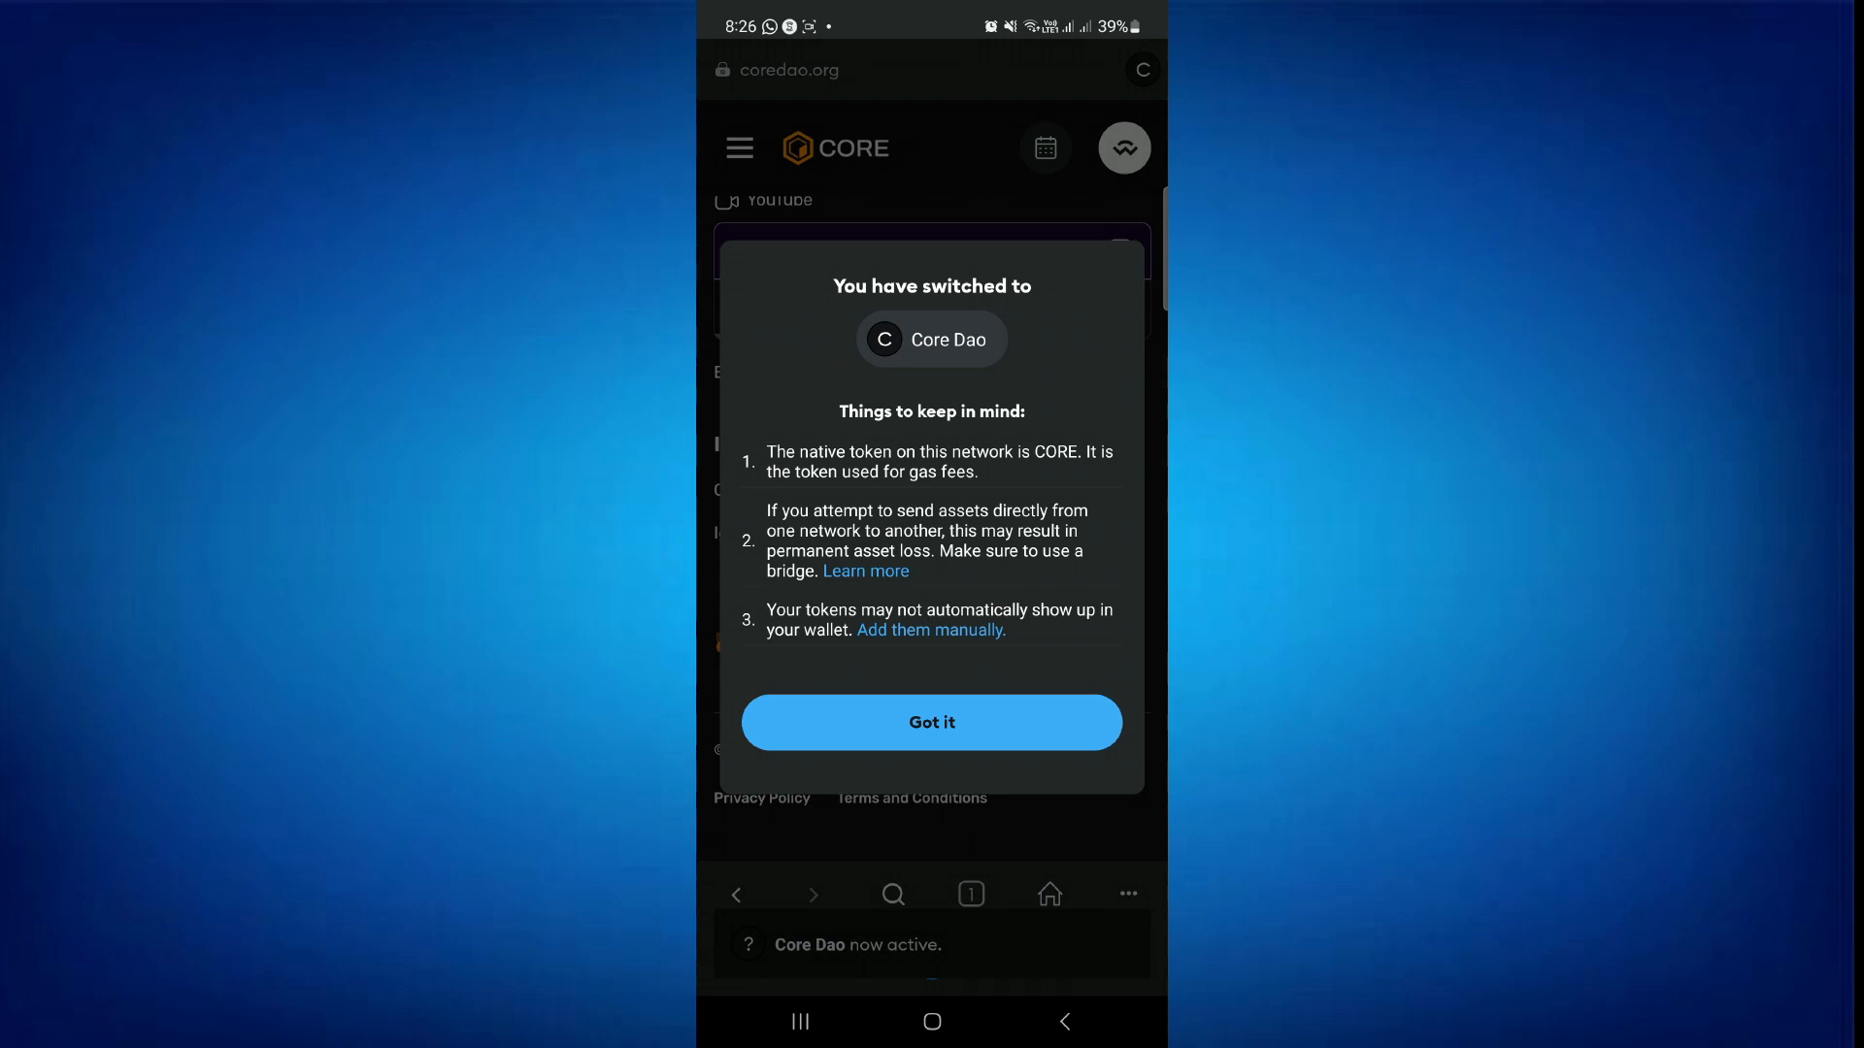
# Acknowledge the Core Dao switch with Got it and close the Success toast.
pyautogui.click(931, 721)
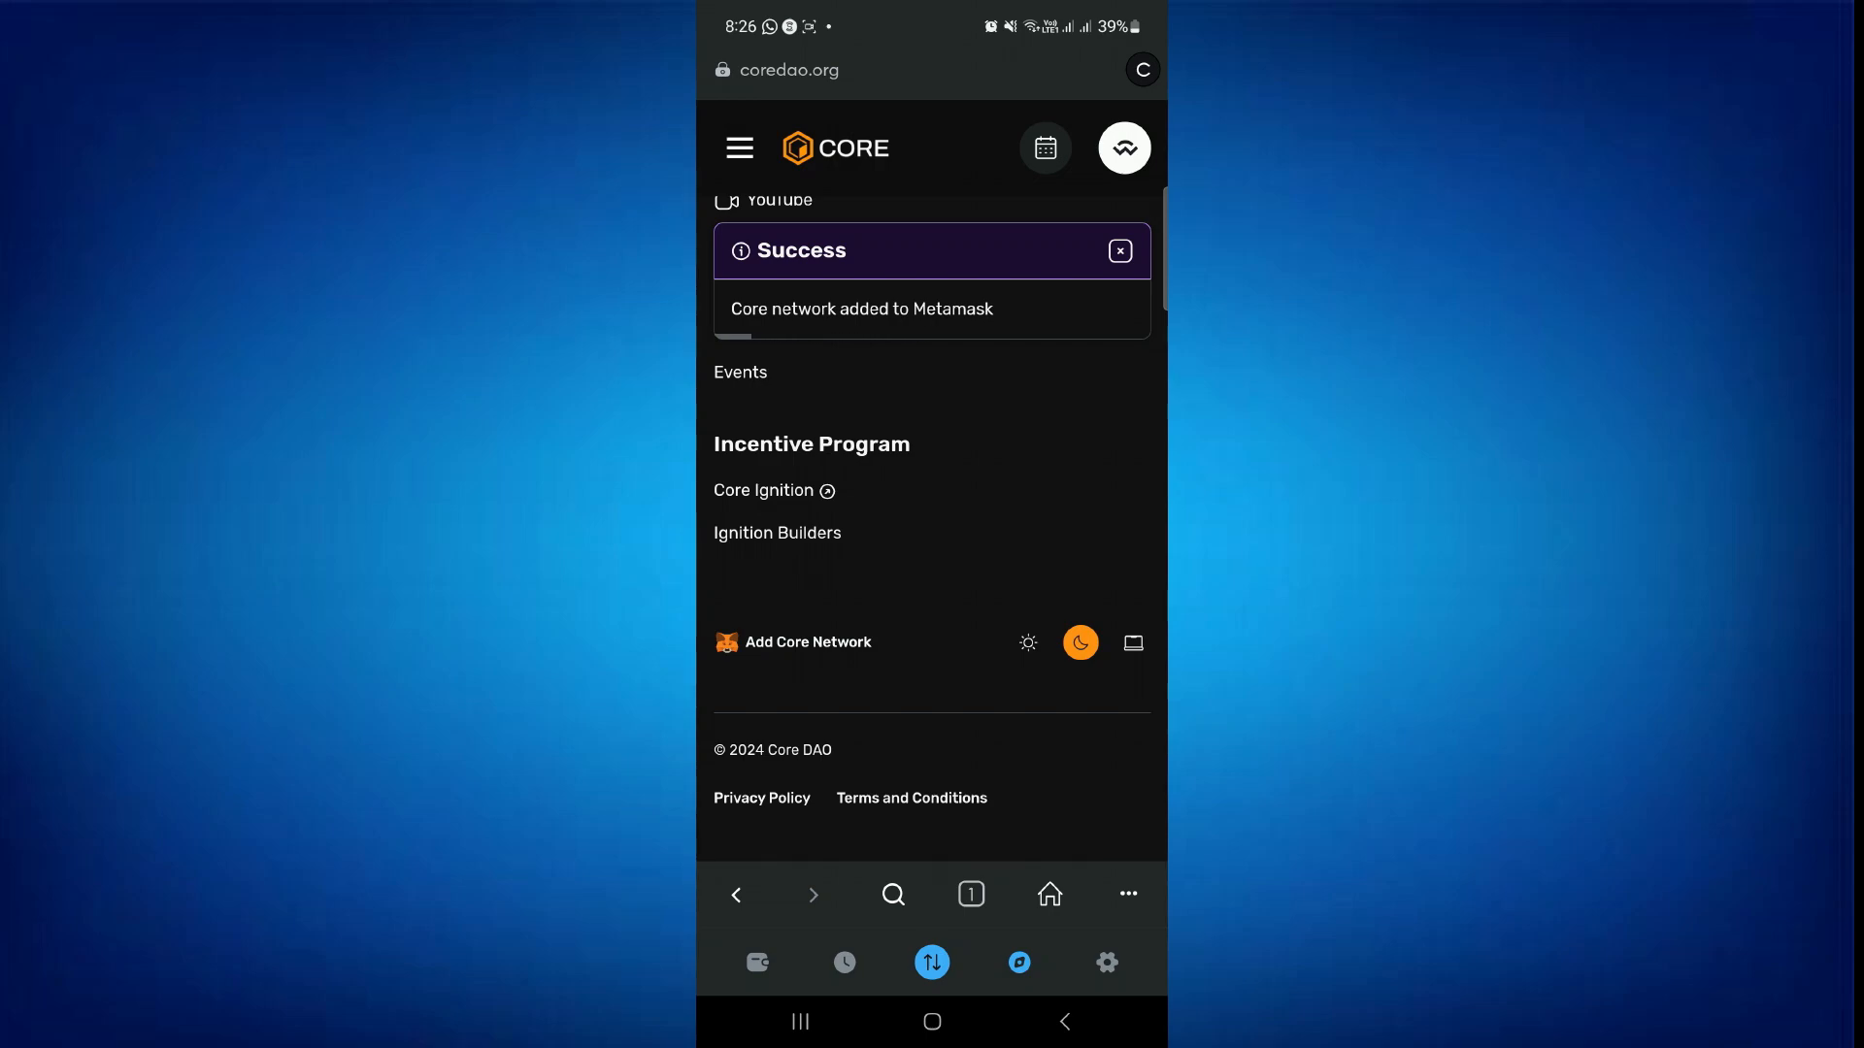
pyautogui.click(1117, 251)
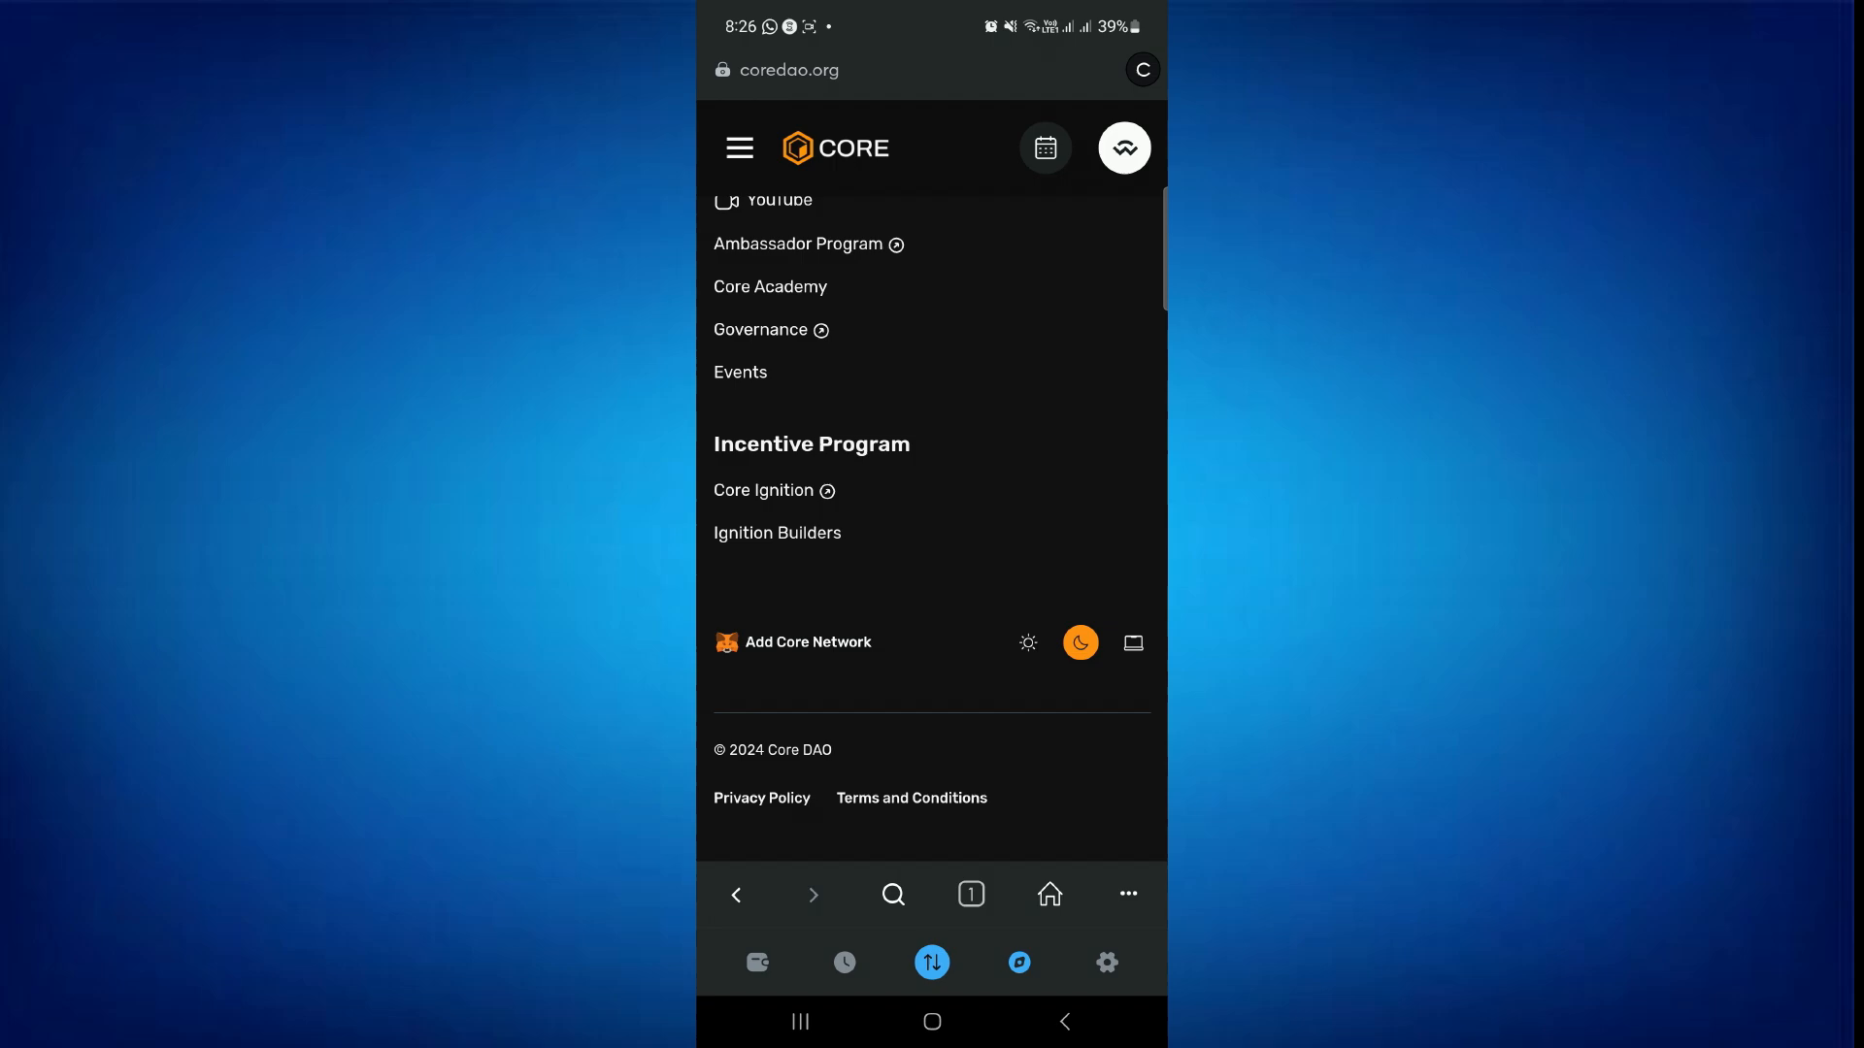